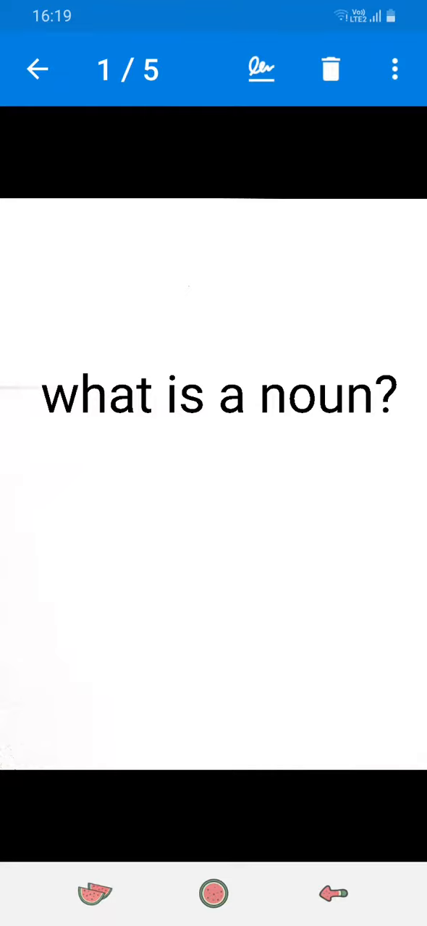
pyautogui.hscroll(-3)
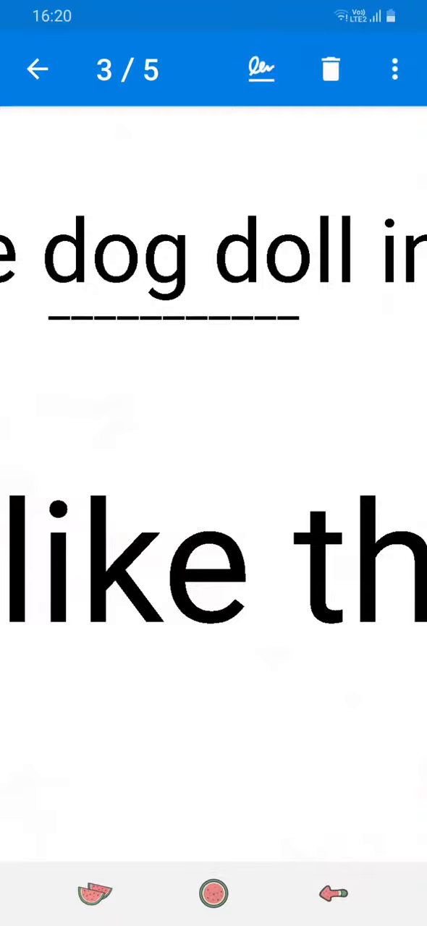
pyautogui.scroll(-3)
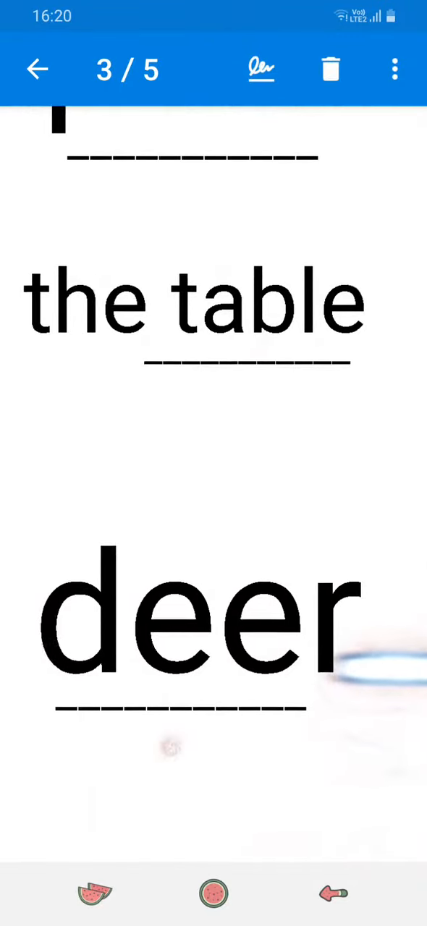